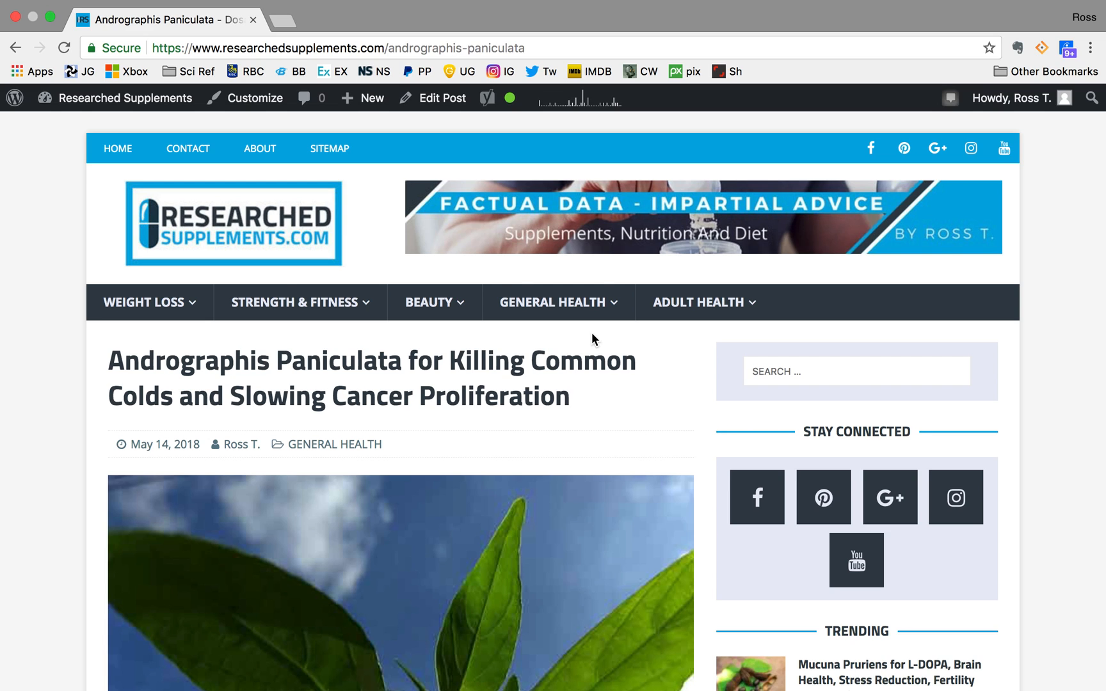
scroll(down, 3)
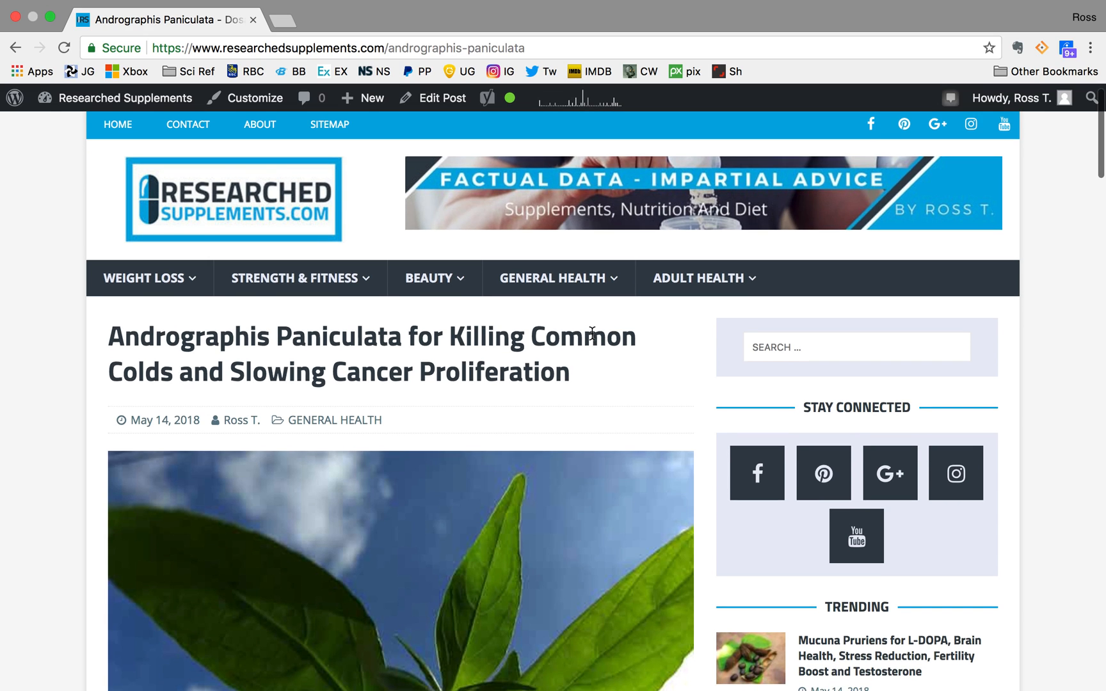
scroll(down, 3)
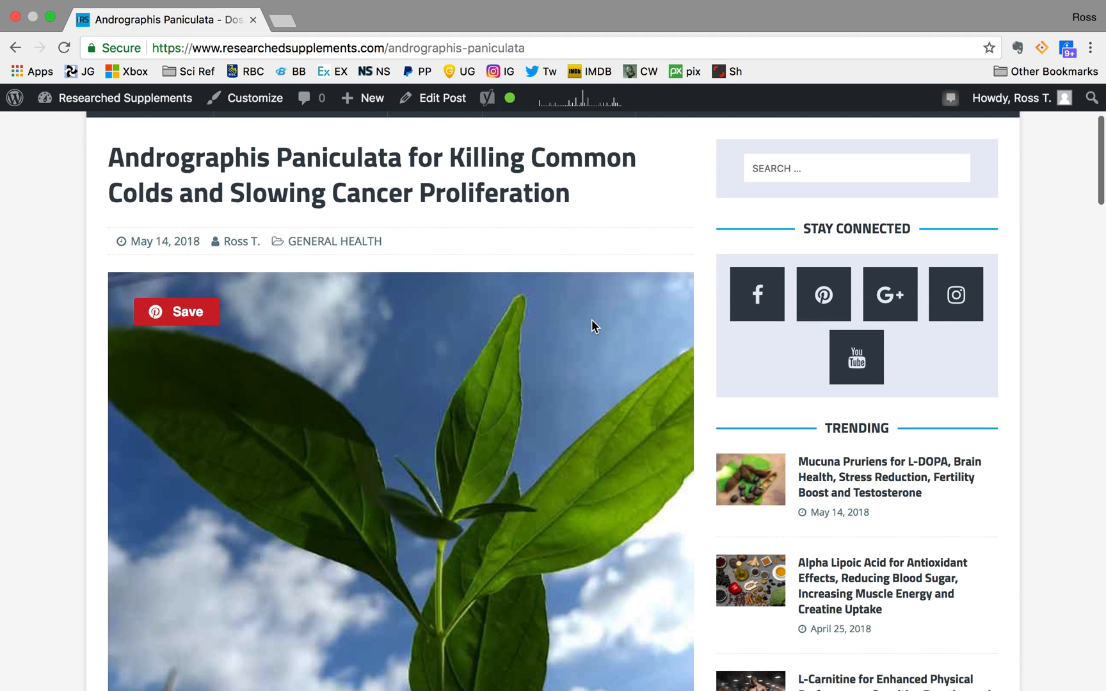
scroll(down, 3)
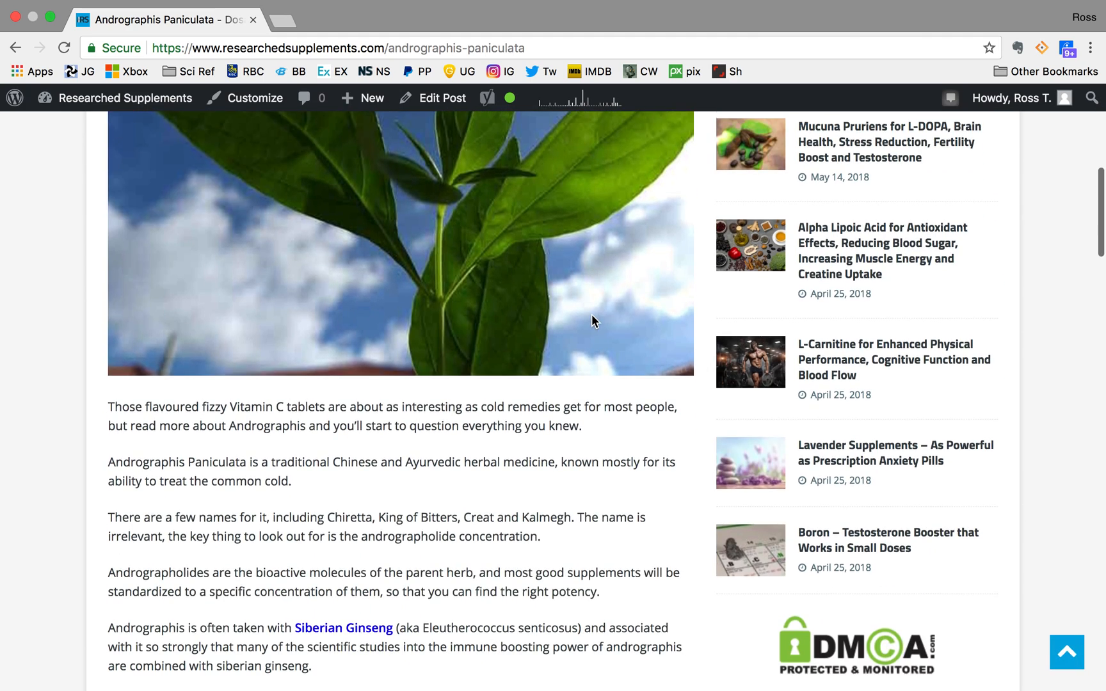
scroll(down, 3)
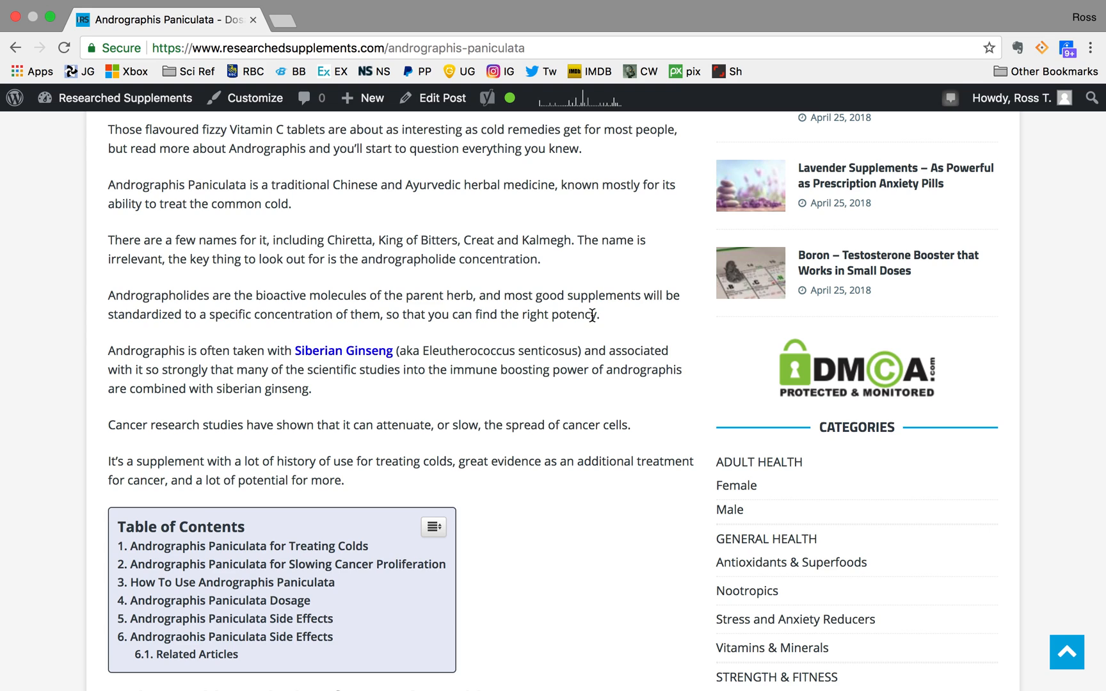
mouse_move(610, 263)
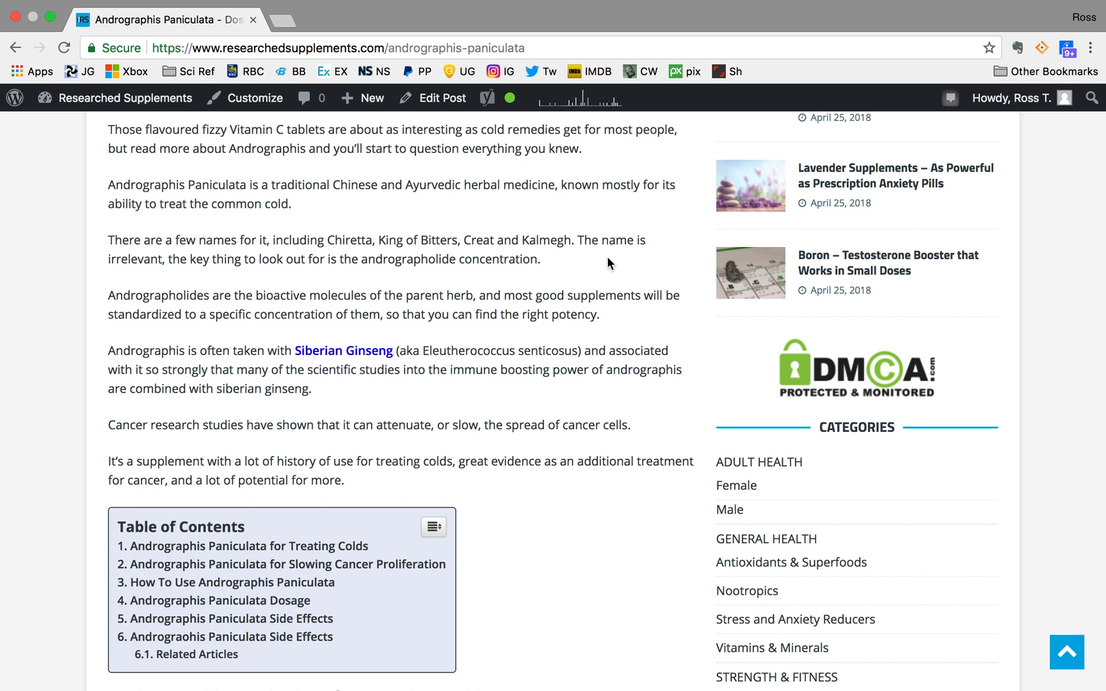
mouse_move(574, 367)
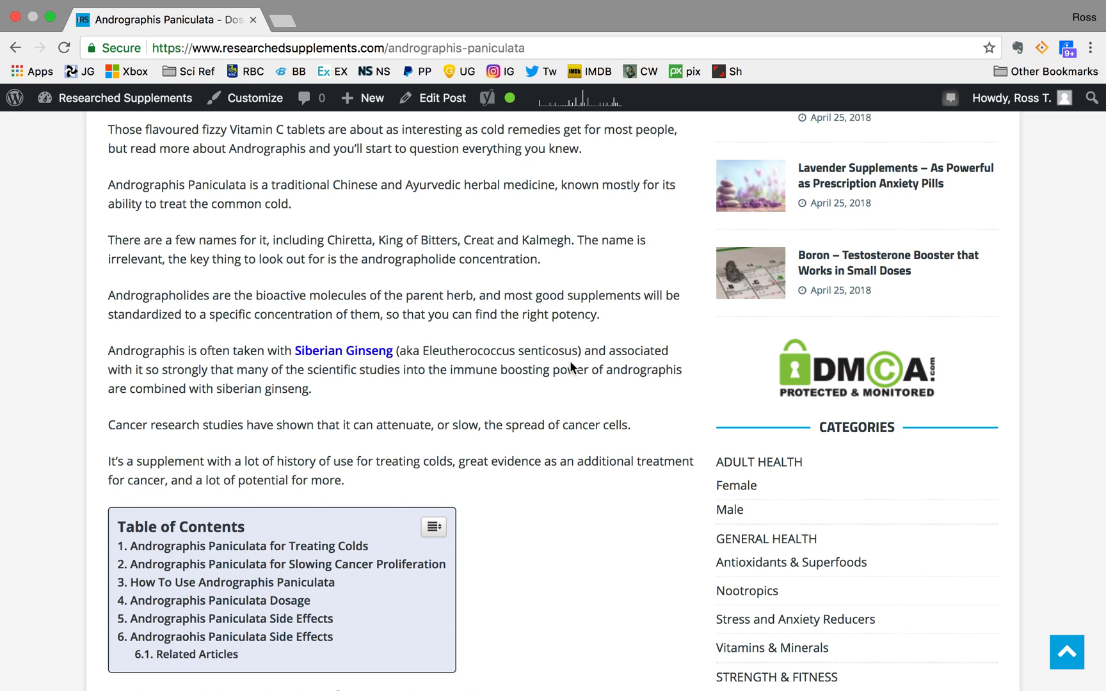
scroll(down, 3)
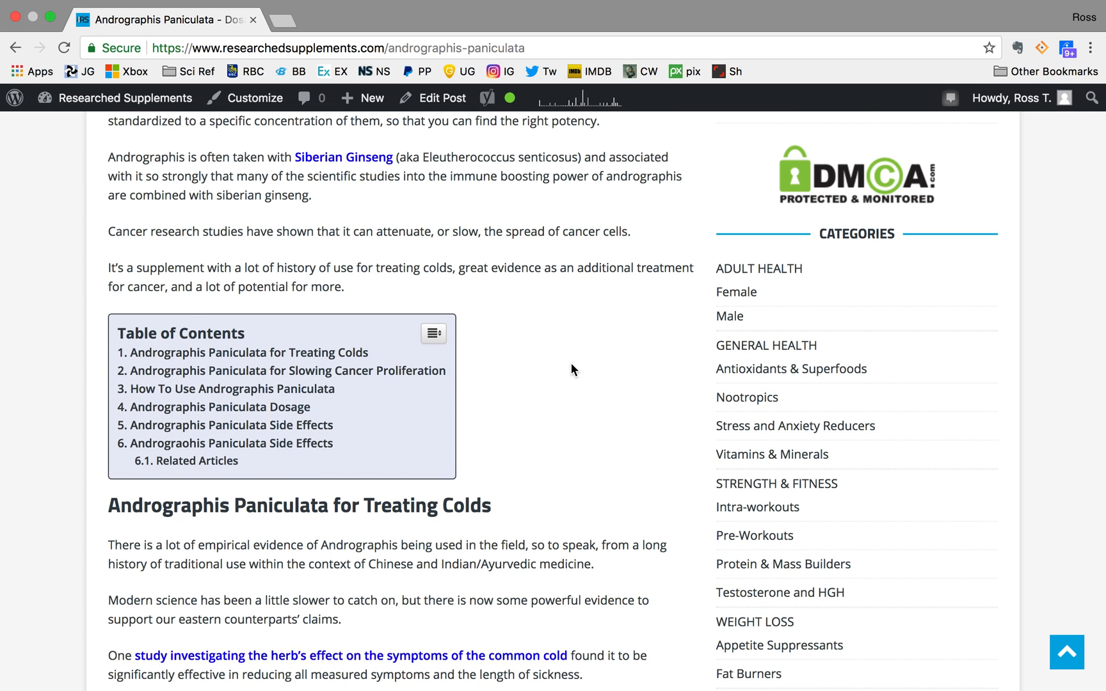
scroll(down, 3)
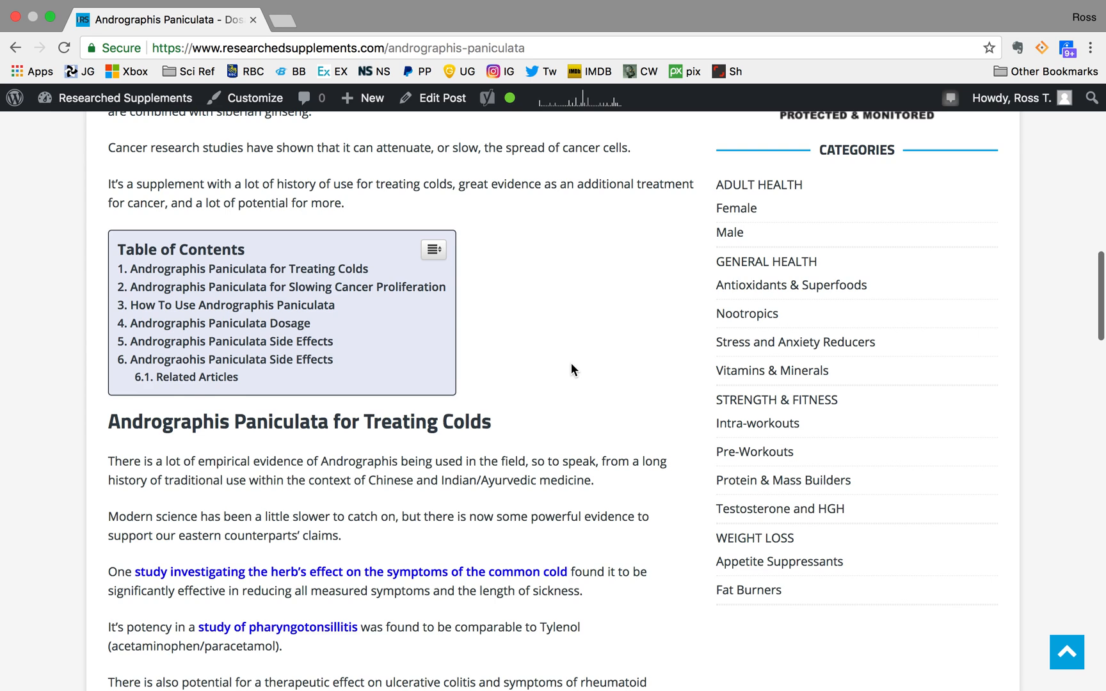
scroll(down, 3)
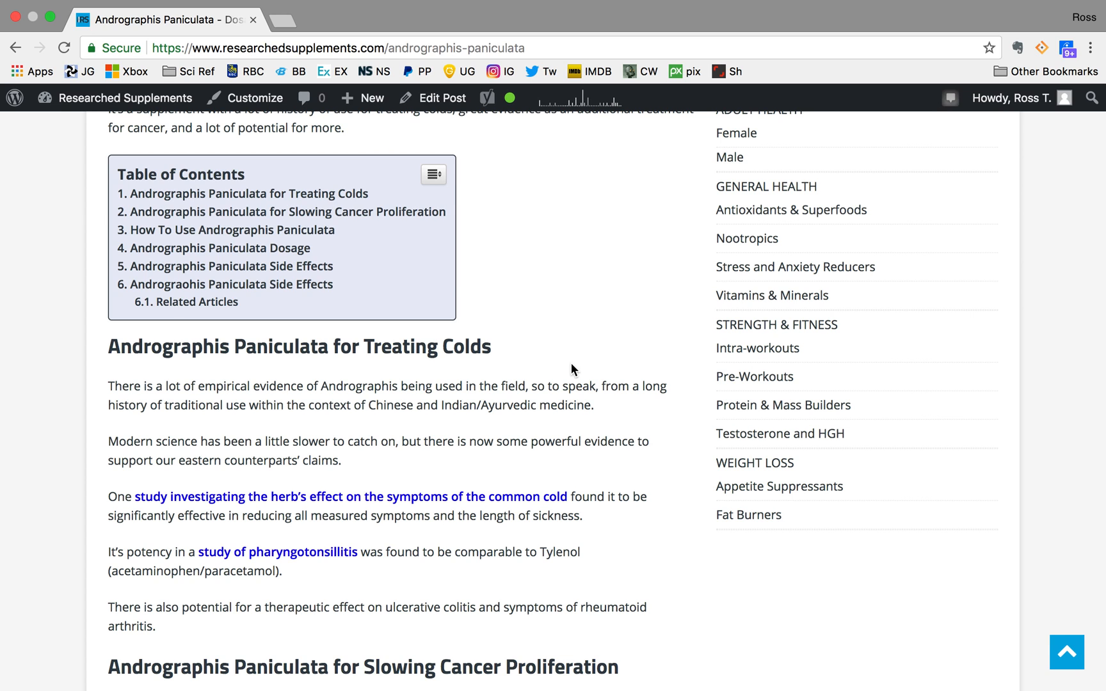
scroll(down, 3)
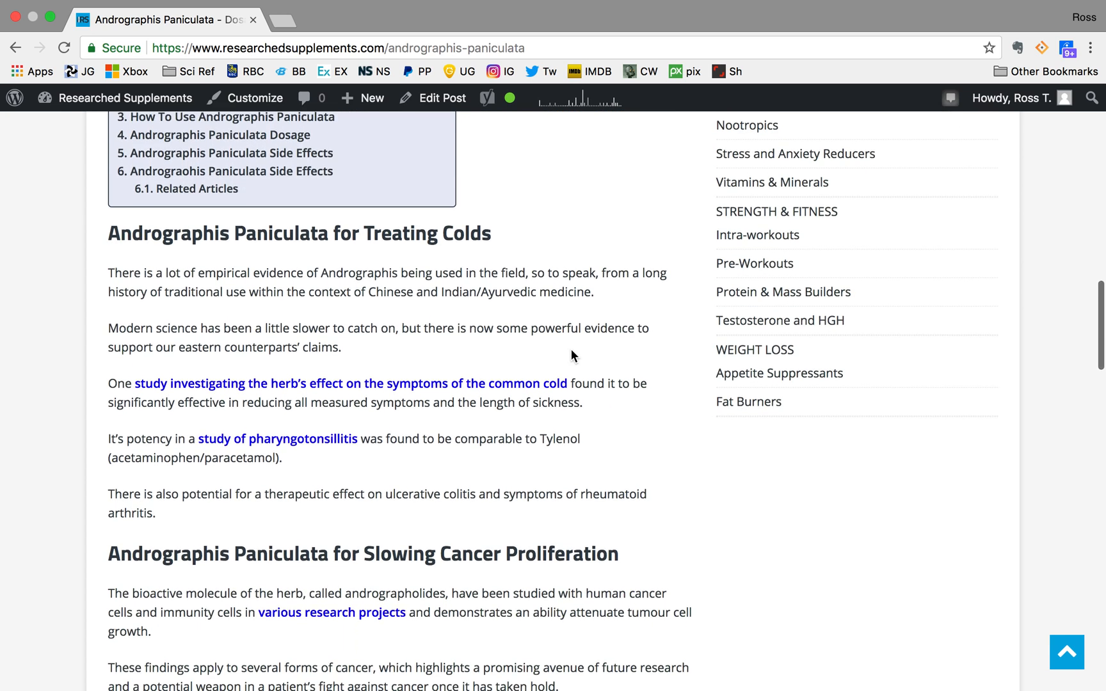
scroll(down, 3)
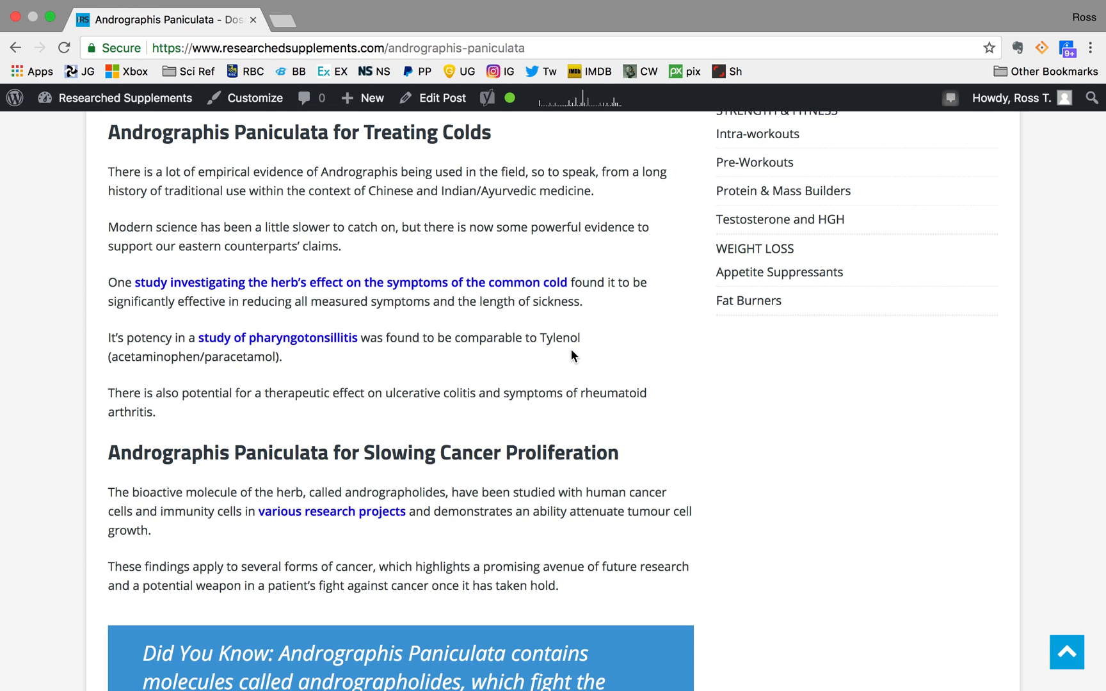
scroll(down, 3)
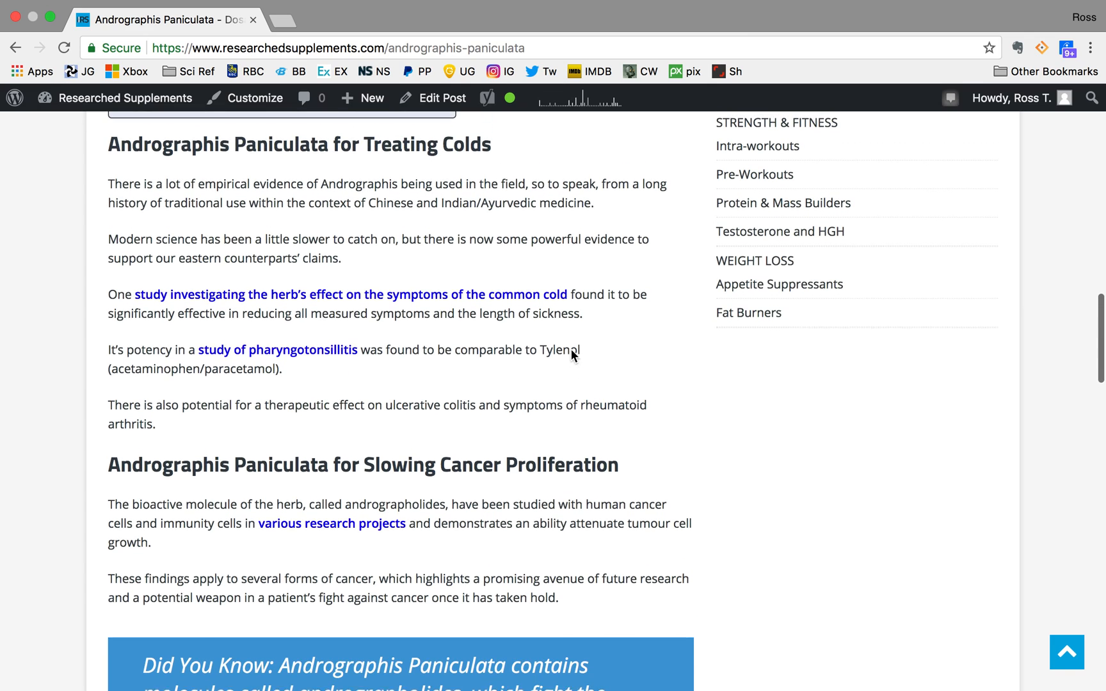
scroll(down, 3)
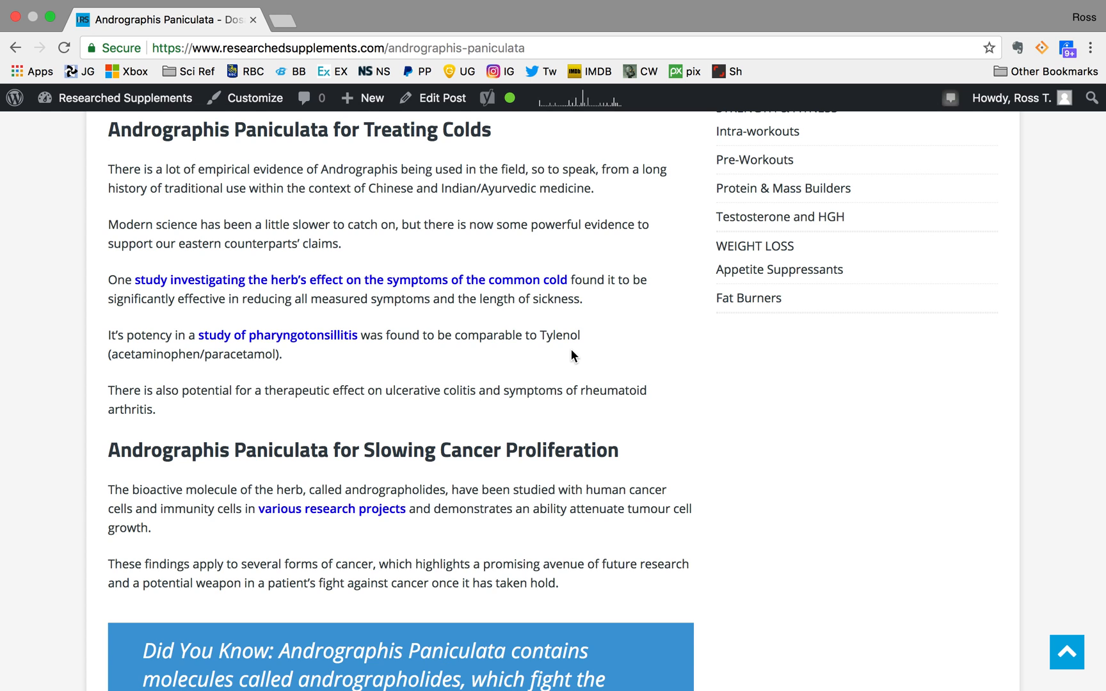
scroll(down, 3)
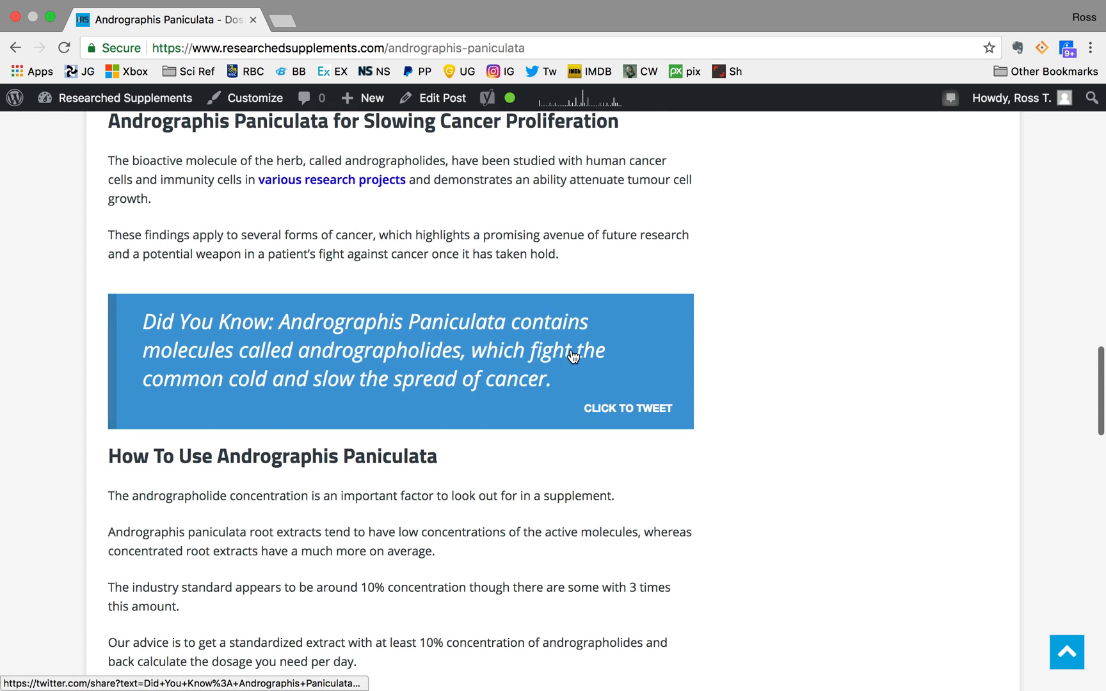